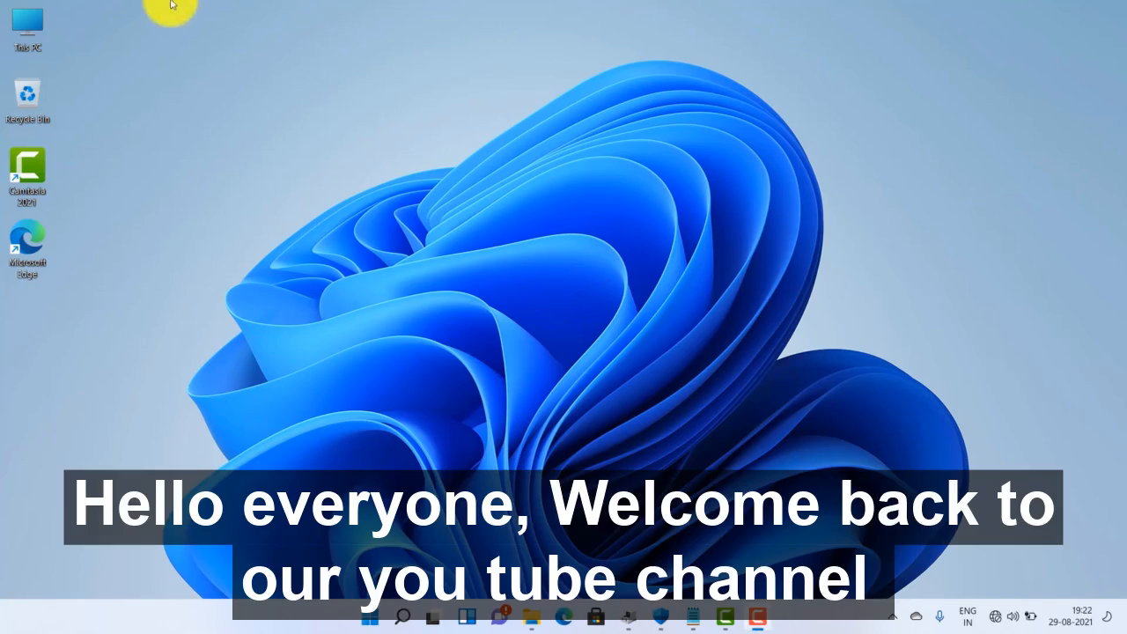
mouse_move(211, 73)
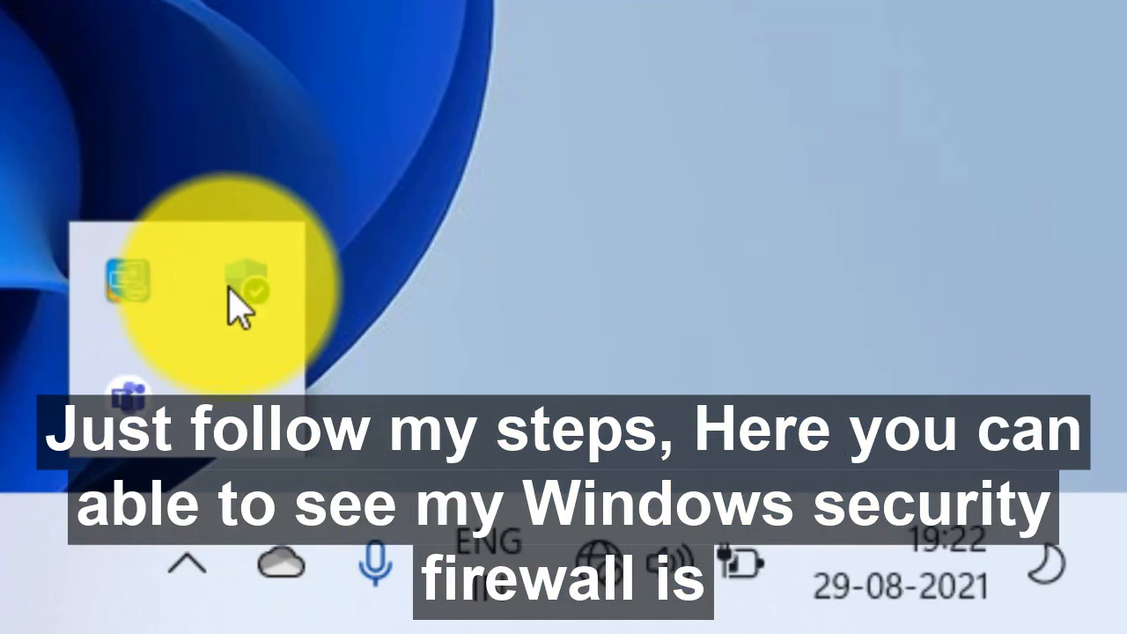
mouse_move(250, 282)
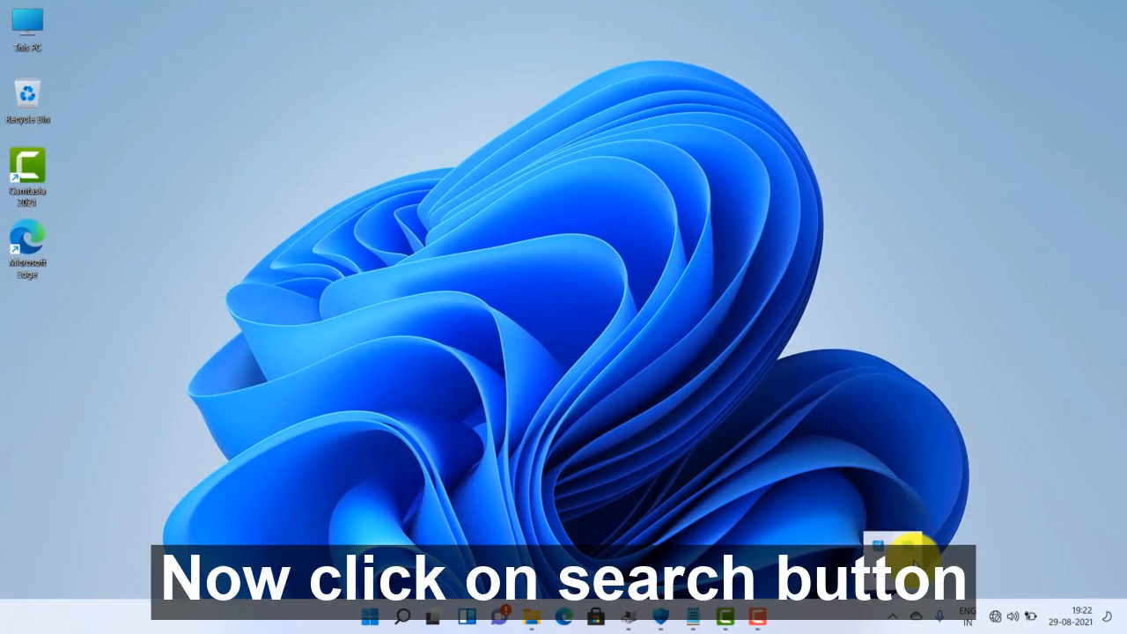
Step: Search for 'command prompt' and launch Command Prompt as administrator
left_click(402, 617)
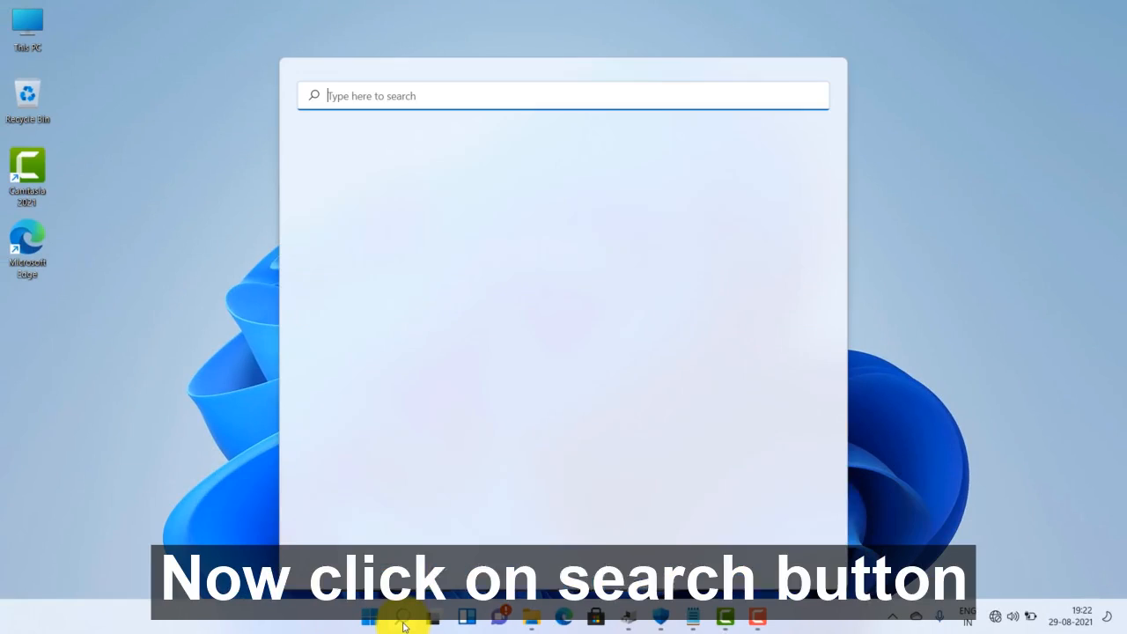
left_click(402, 616)
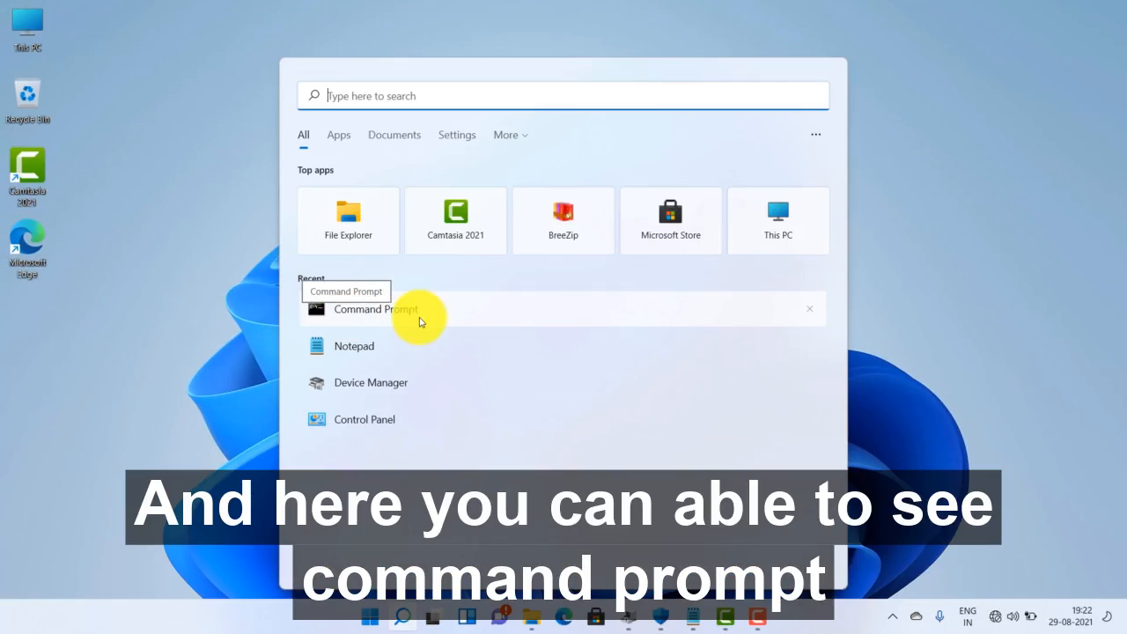
mouse_move(379, 95)
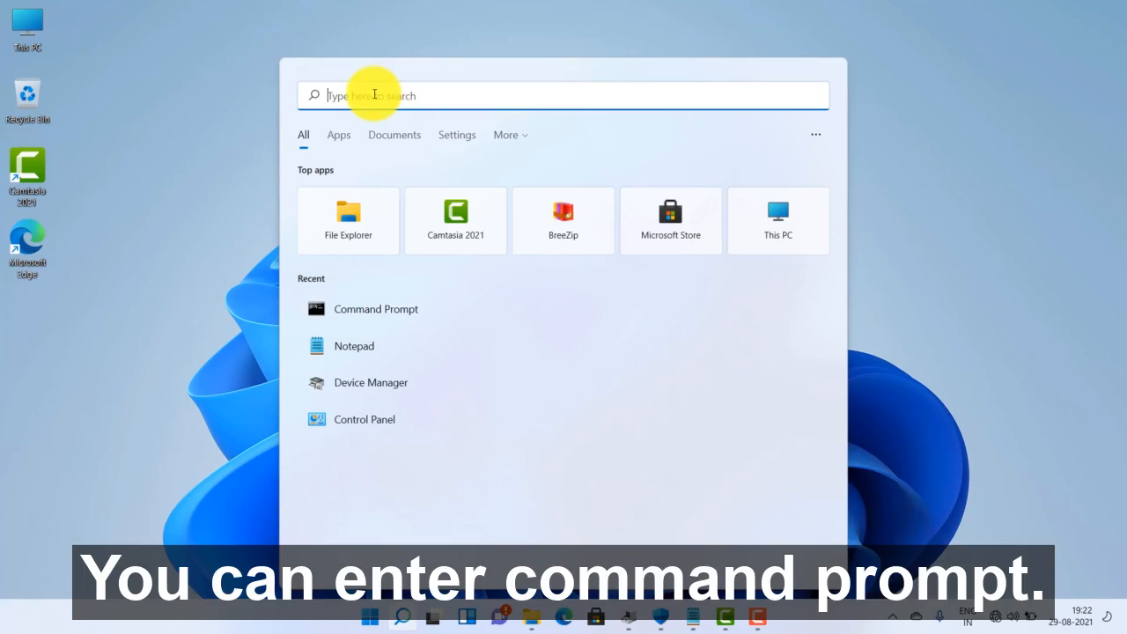
type("command prompt")
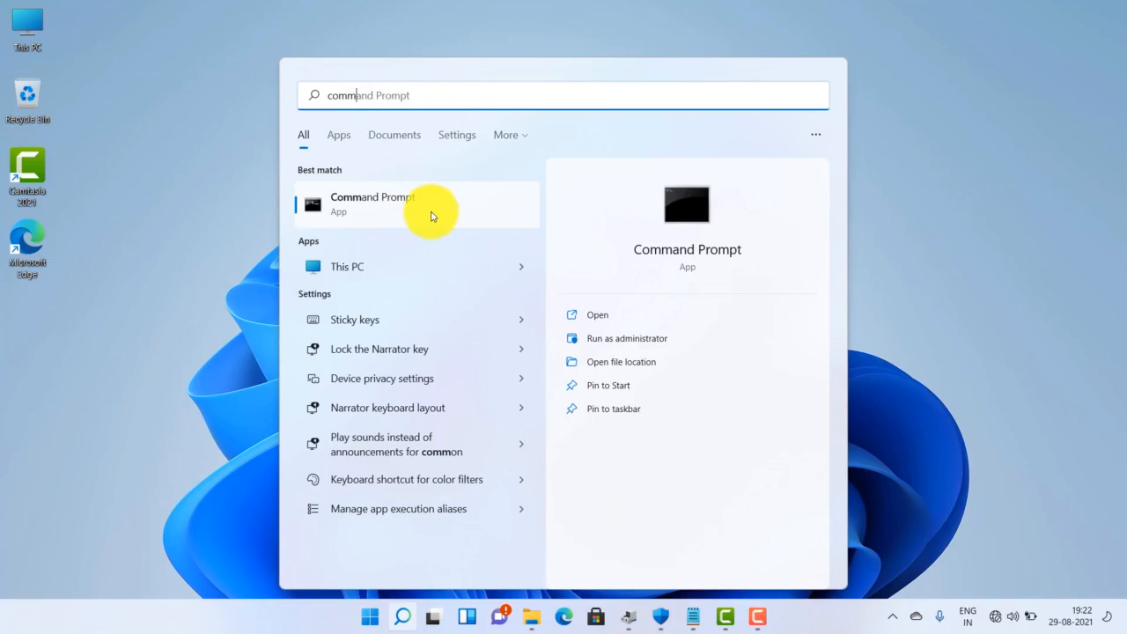
right_click(374, 205)
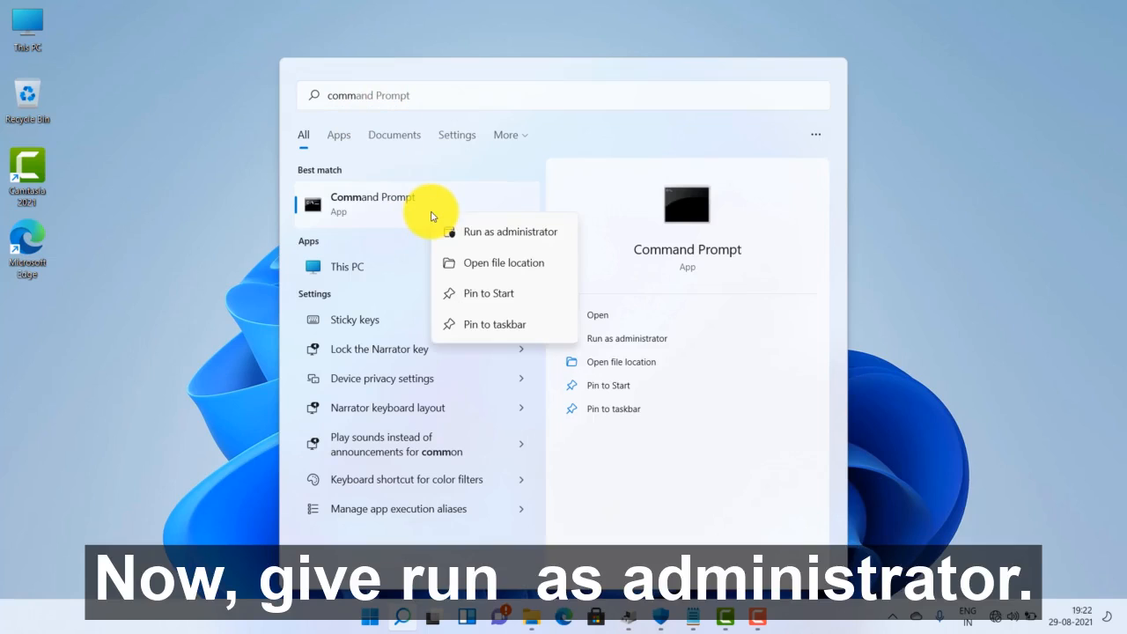
left_click(511, 231)
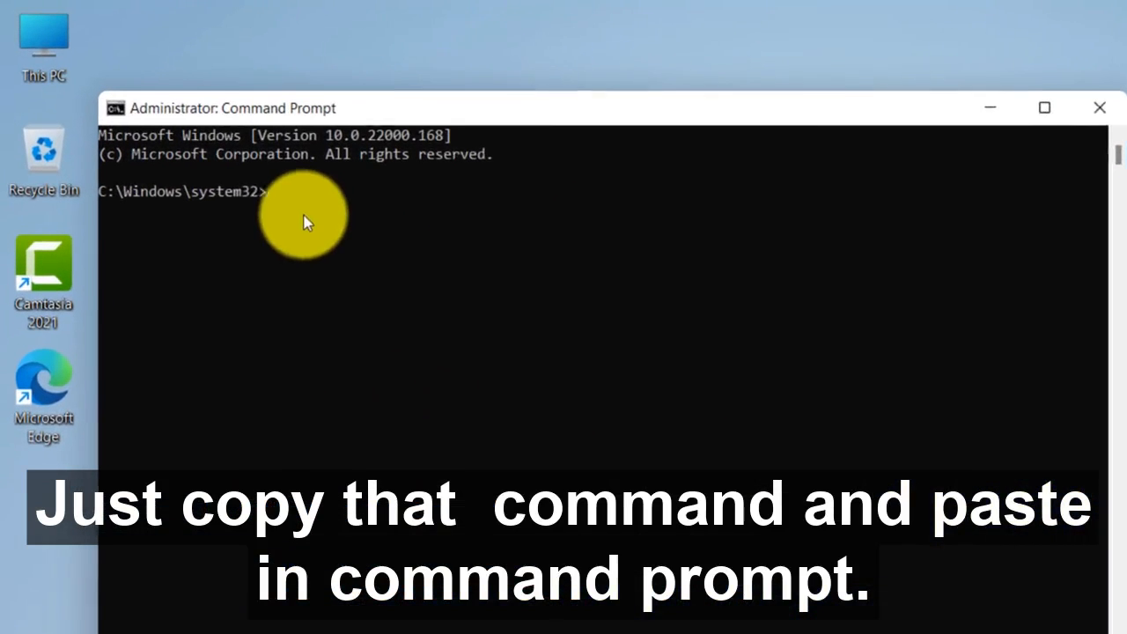
Step: Run 'NetSh Advfirewall Set allprofiles state off' and check the tray's hidden icons
type("NetSh Advfirewall Set allprofiles state off")
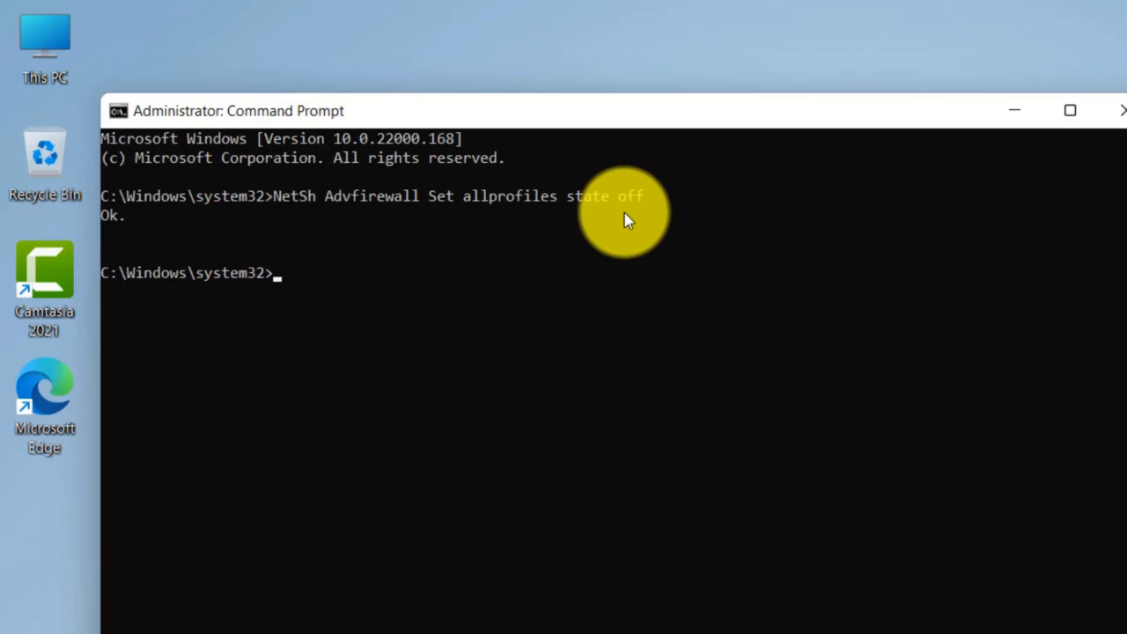
left_click(1015, 109)
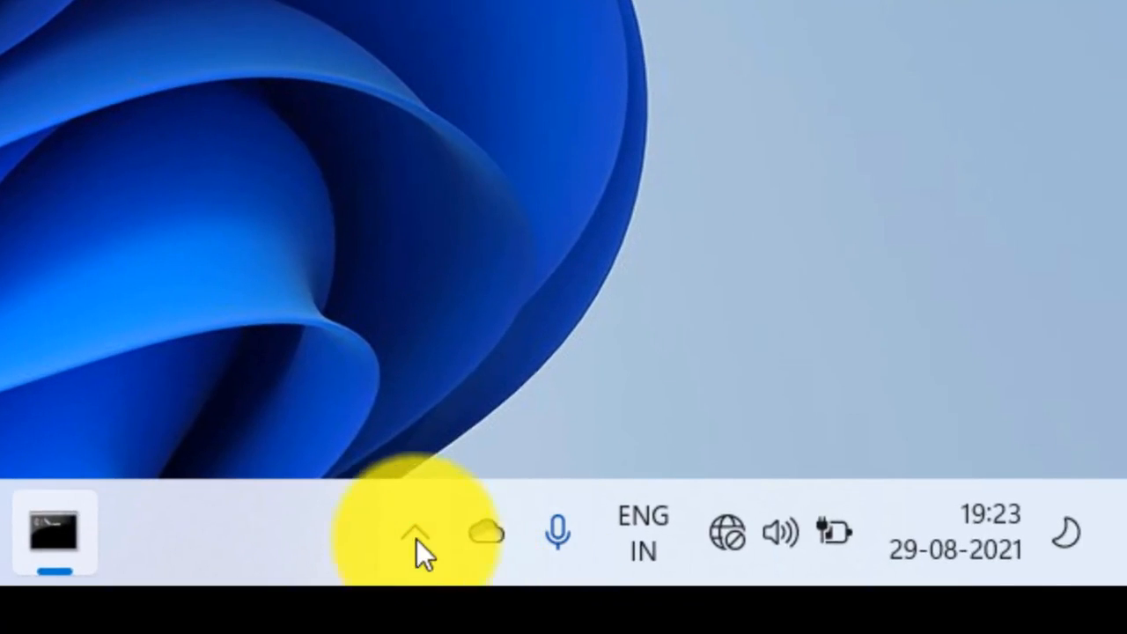
Step: Check the tray firewall icon, then select the 'state on' command in the Notepad note
left_click(414, 532)
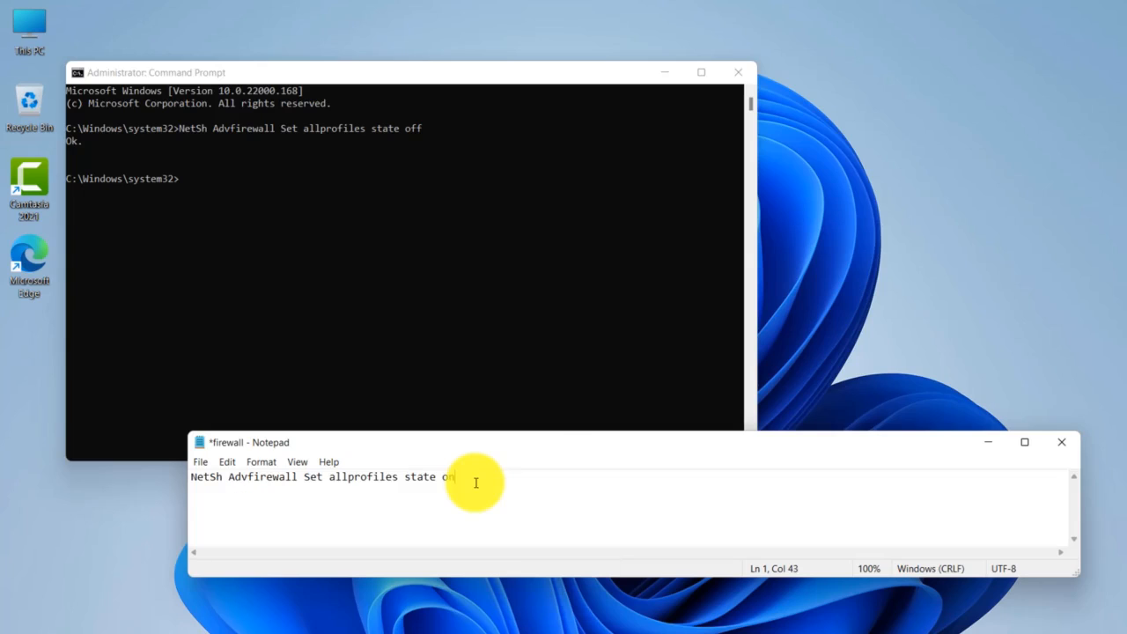
left_click_drag(455, 476, 349, 476)
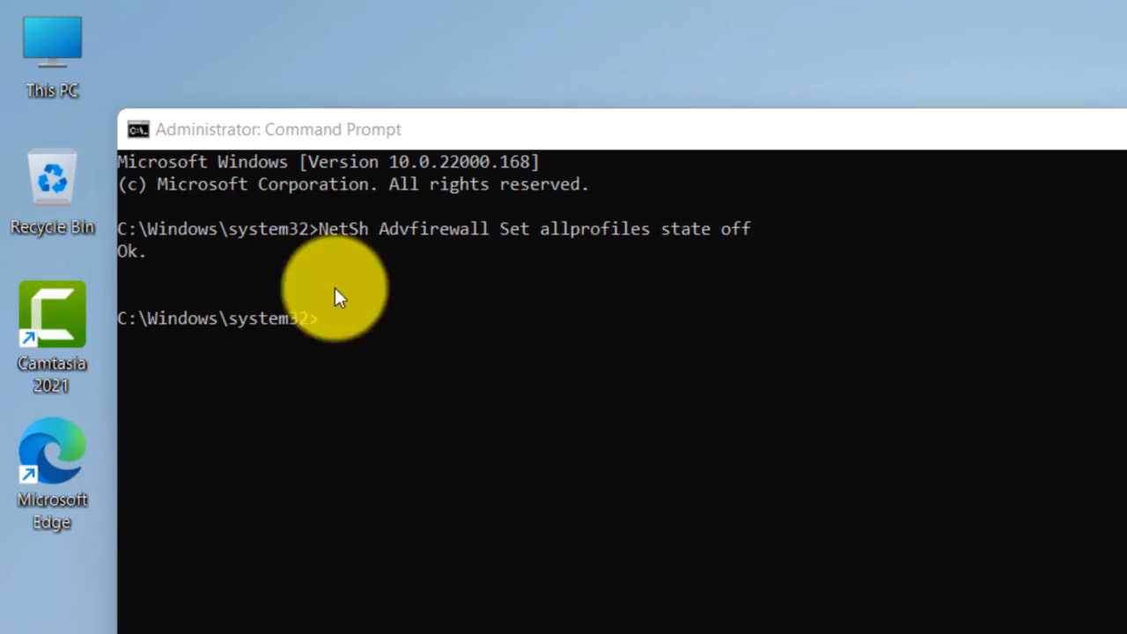
Step: Run 'NetSh Advfirewall Set allprofiles state on' and check the firewall status in the tray
left_click(335, 317)
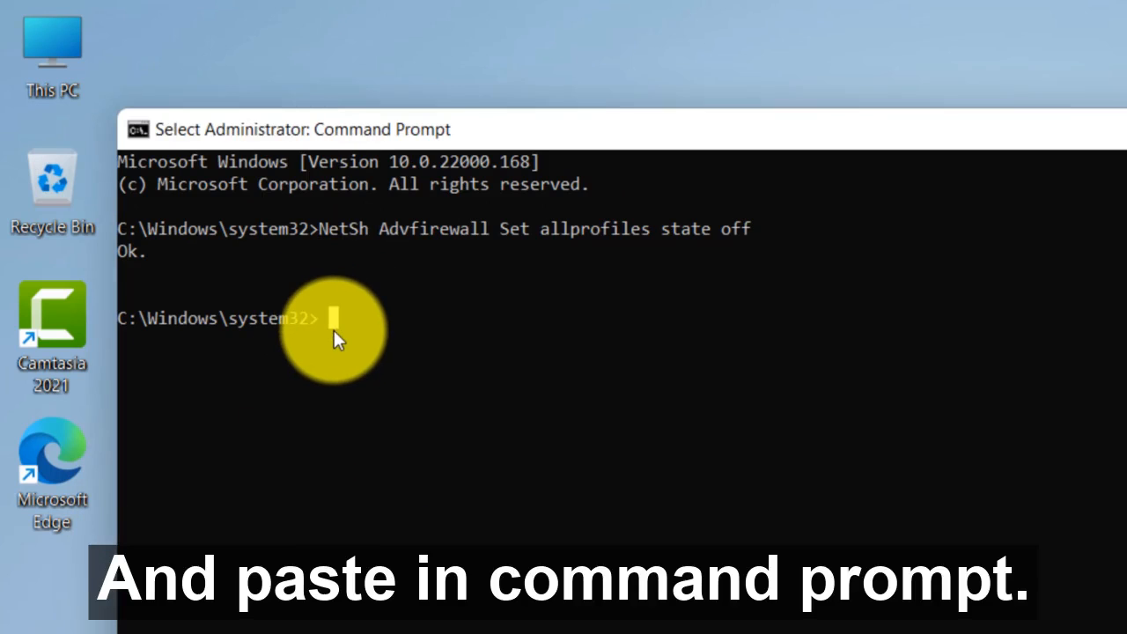
type("NetSh Advfirewall Set allprofiles state on")
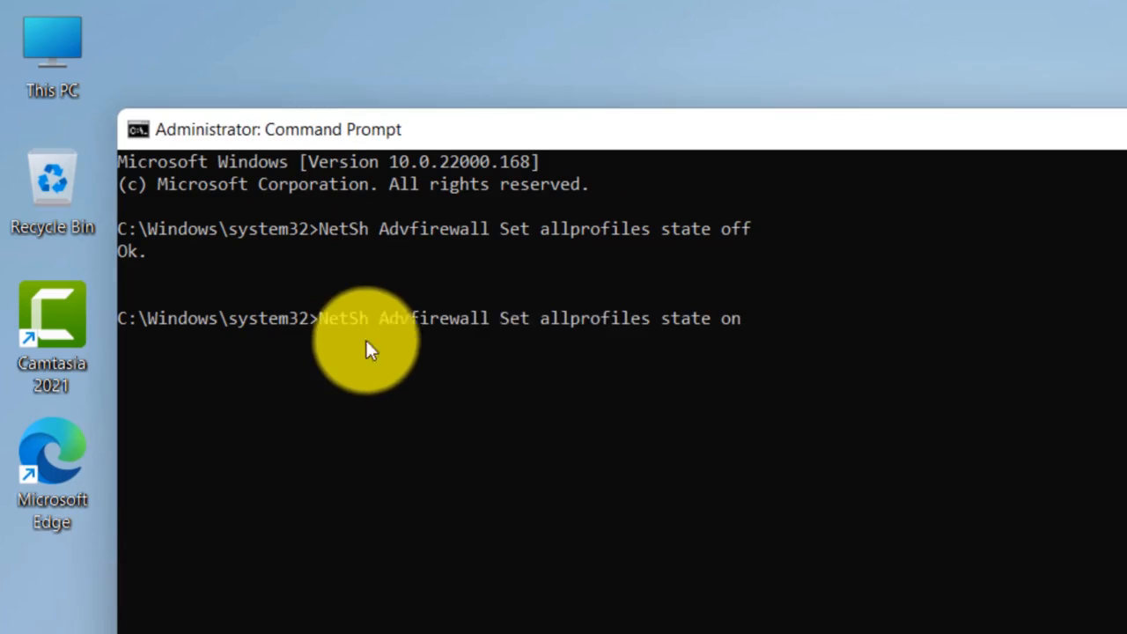
key("enter")
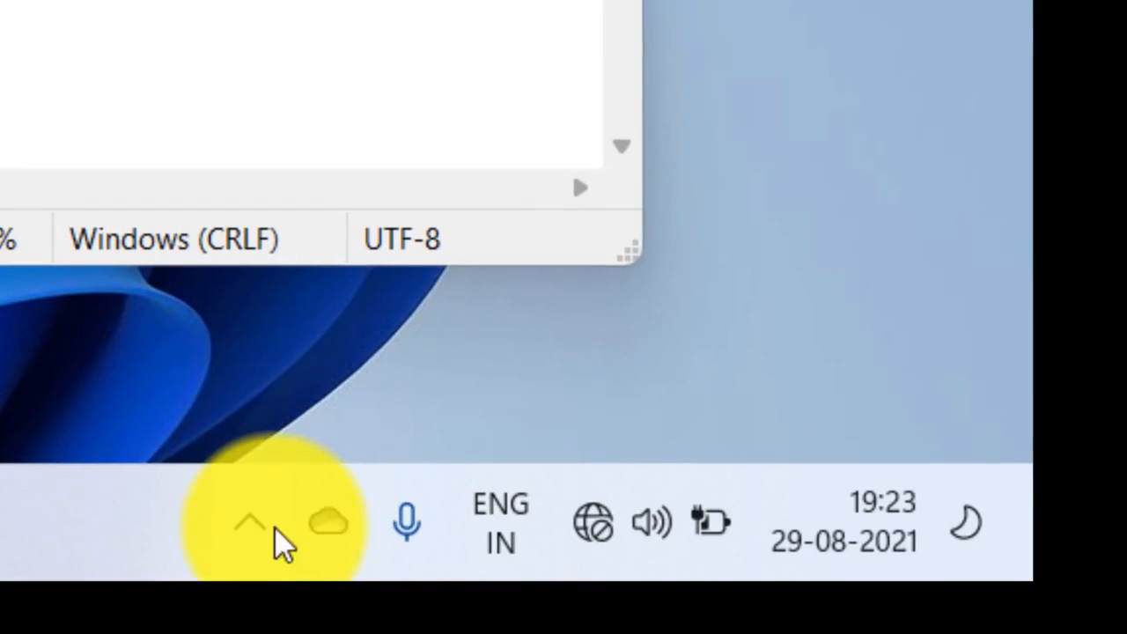
left_click(250, 521)
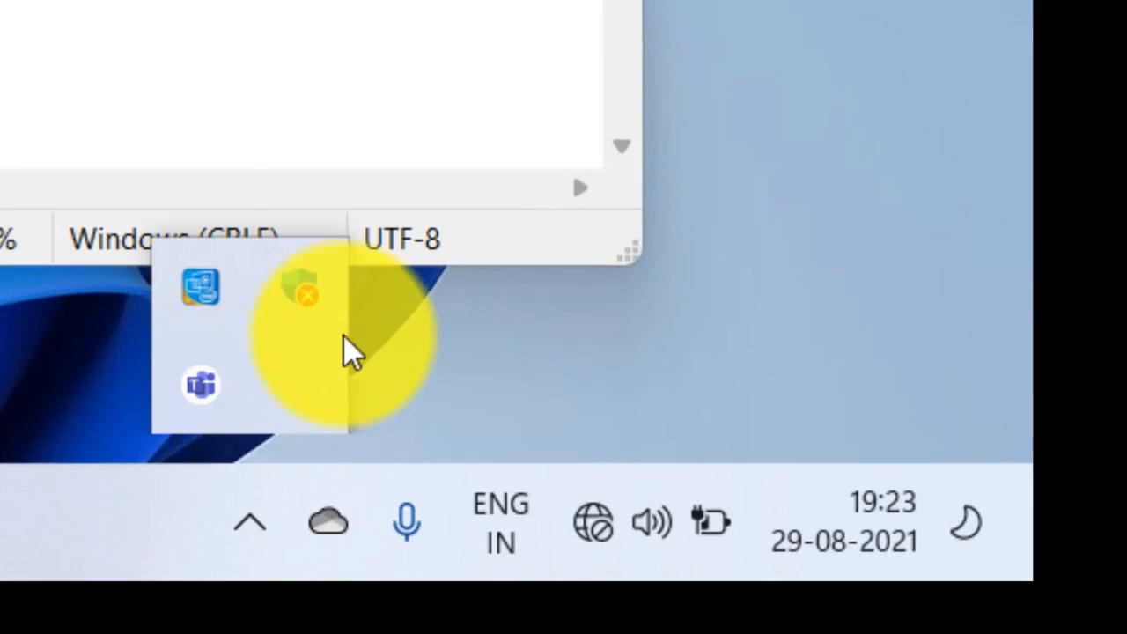